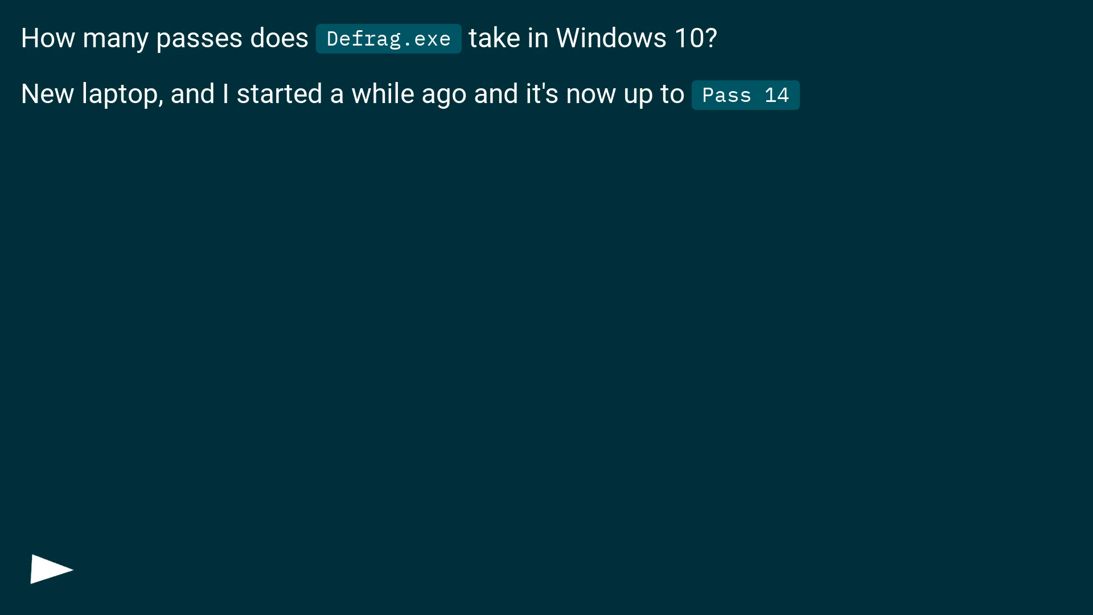
# Advance the slideshow from the Defrag.exe passes question to the answer reporting about 14 hours and at least 4 passes.
pyautogui.click(46, 573)
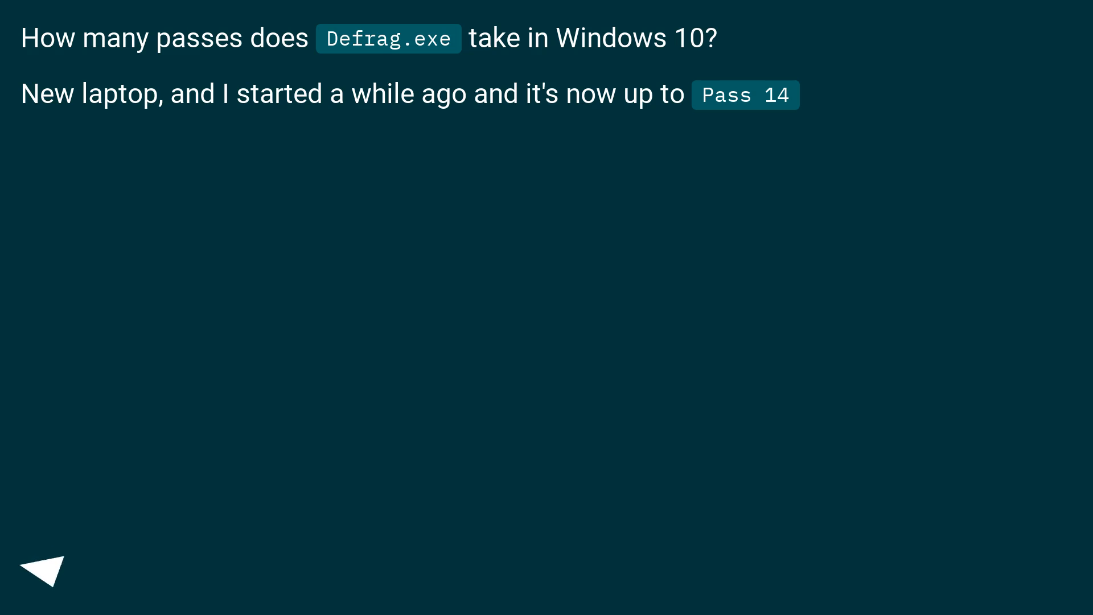
pyautogui.click(41, 578)
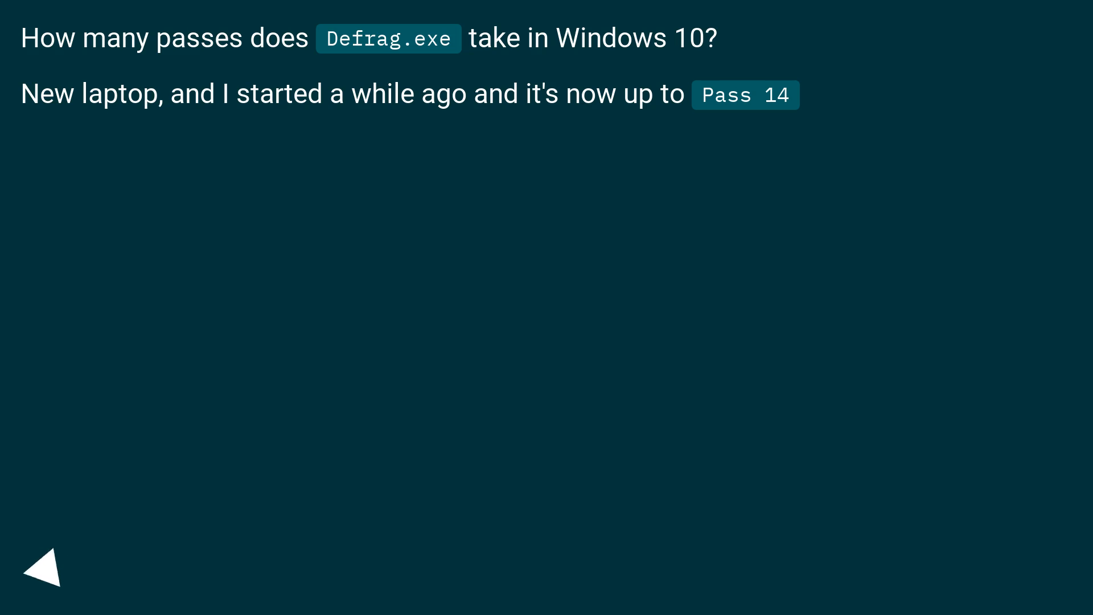
pyautogui.click(43, 574)
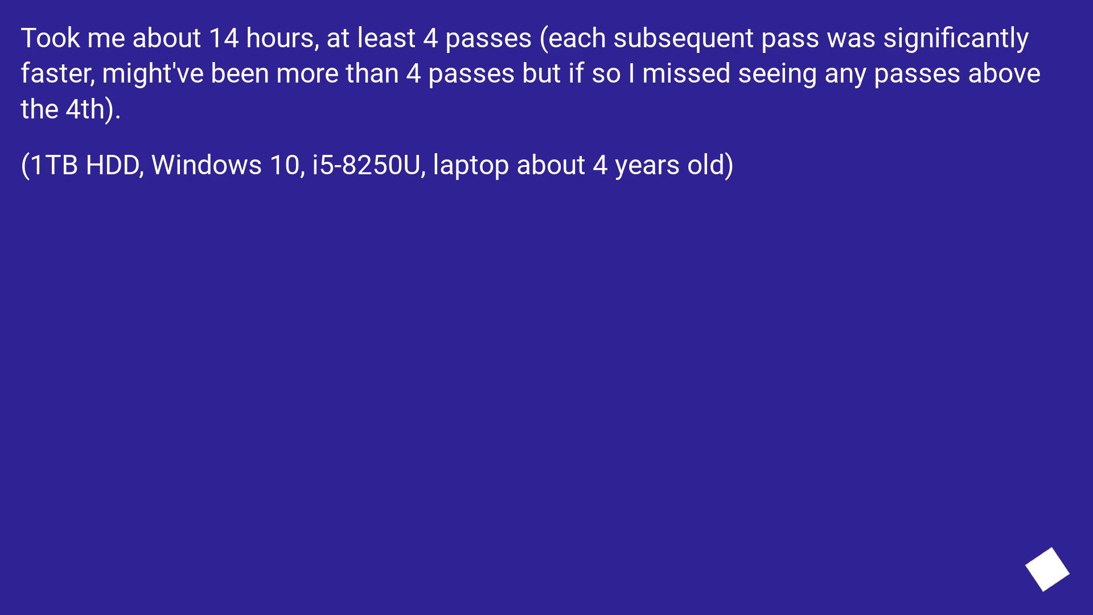